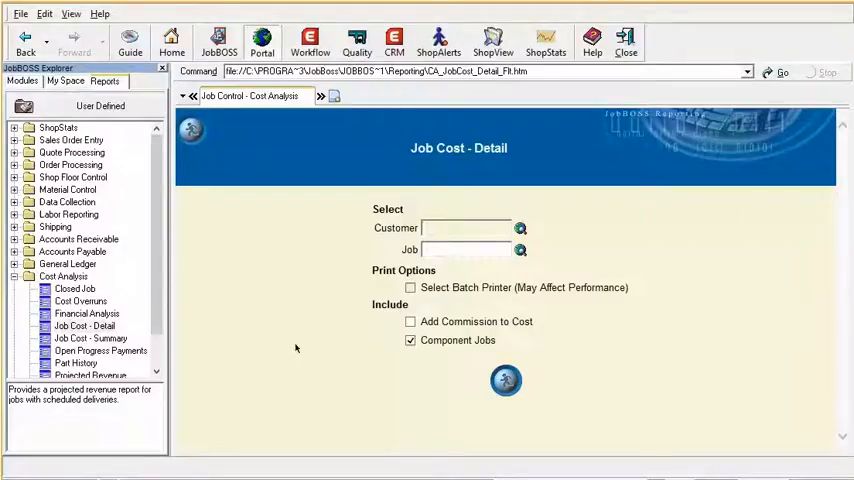
Enter job number 10161 in the Job field of the Job Cost - Detail form
left_click(466, 250)
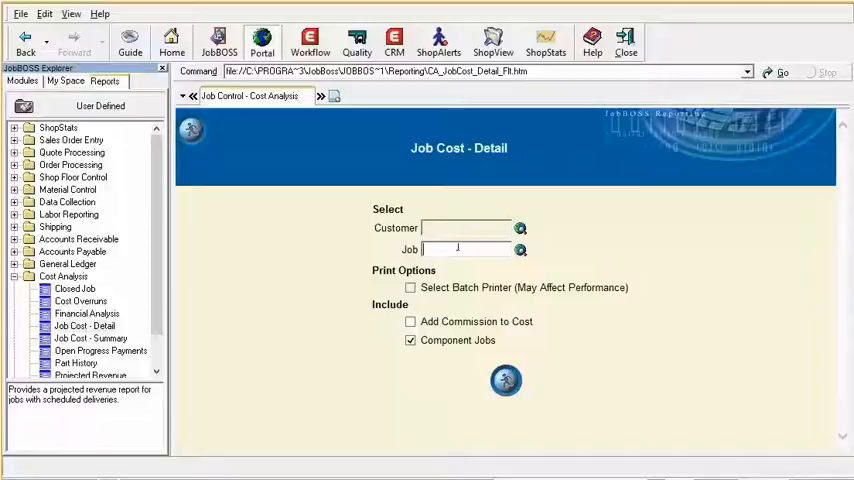
type("101")
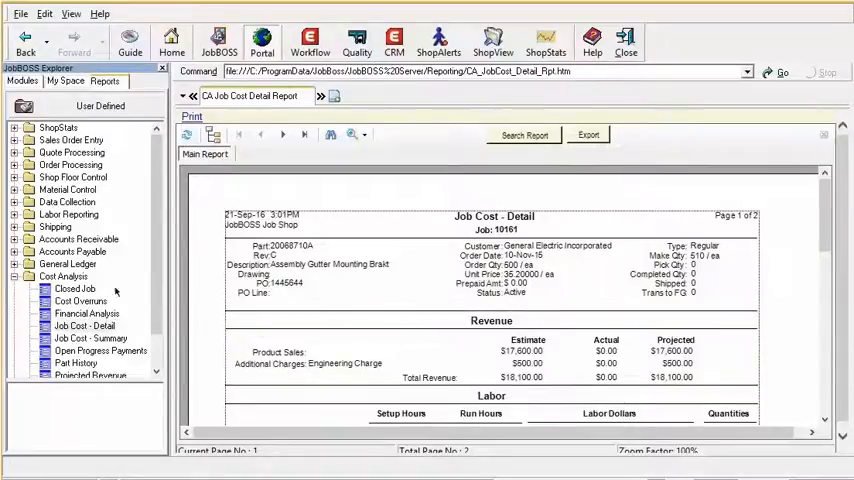
Select Cost Analysis > Financial Analysis in the explorer
left_click(86, 312)
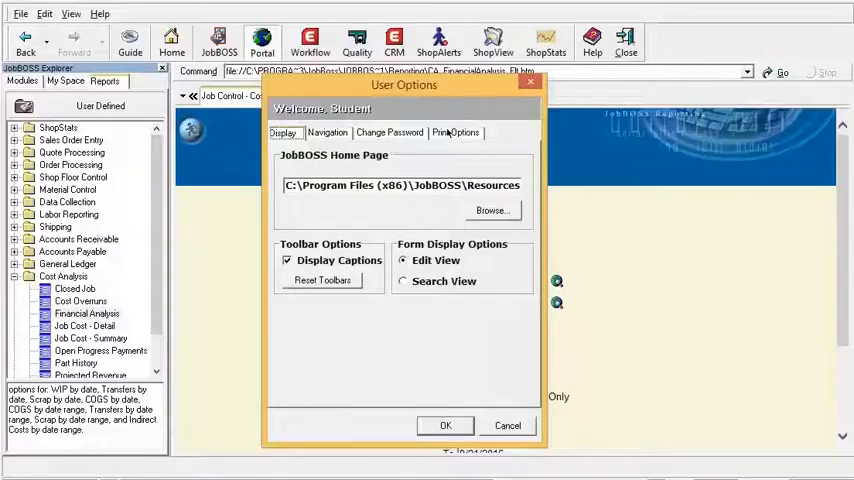
Turn on Open New Tab under Print Options and confirm the user options
left_click(456, 132)
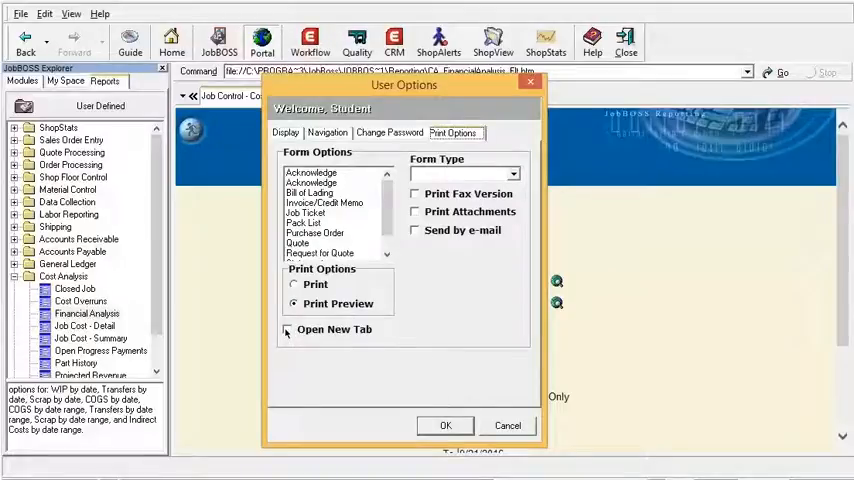
left_click(288, 328)
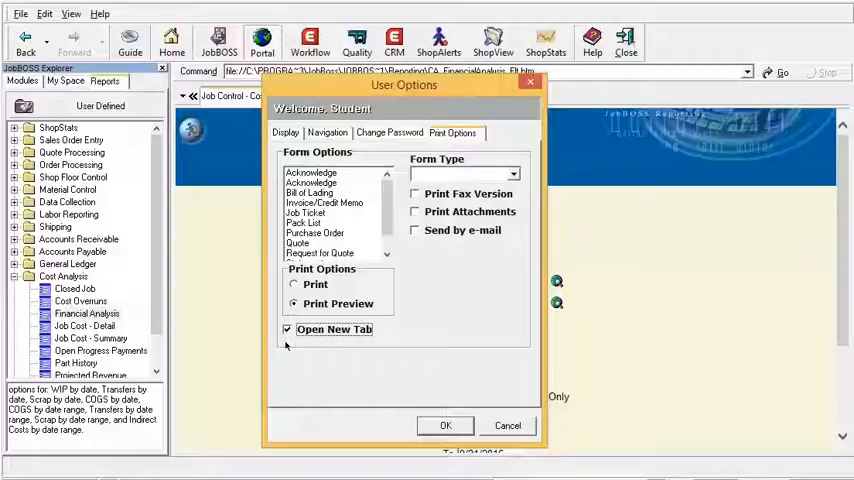
mouse_move(424, 420)
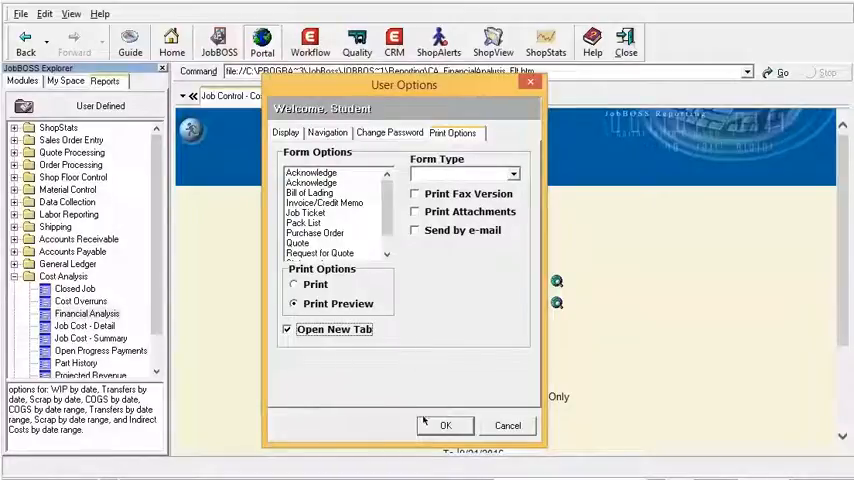
left_click(444, 424)
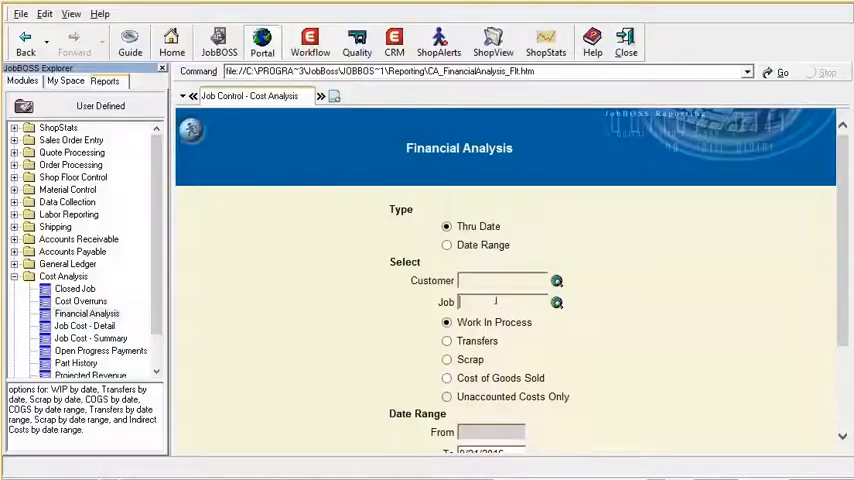
Run the Financial Analysis (WIP Valuation) report for job 10161
type("10161")
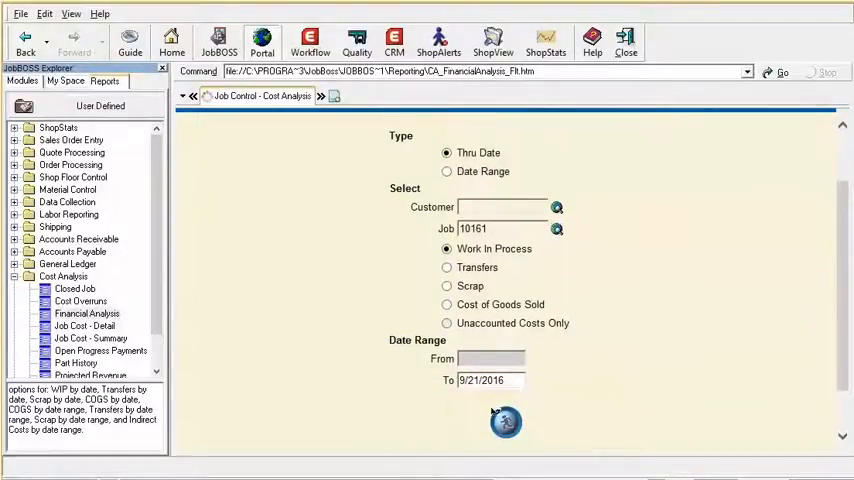
left_click(504, 420)
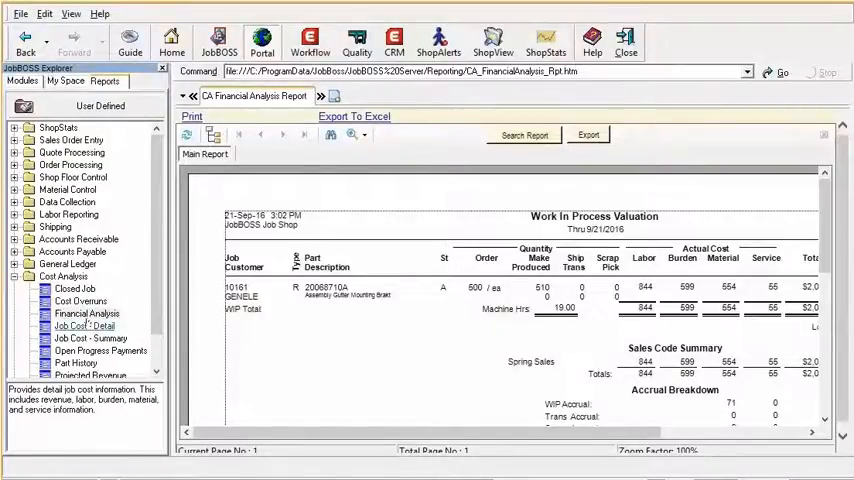
Start the Job Cost - Detail report for job 10161 in its own tab
left_click(84, 324)
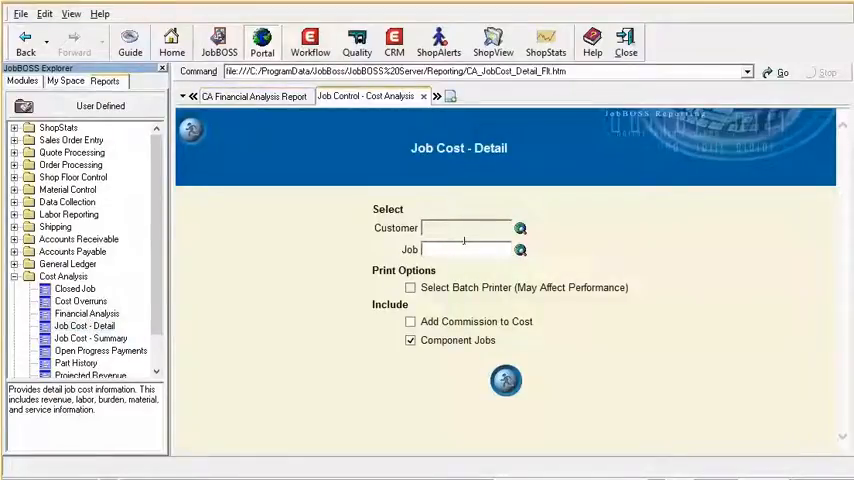
type("10161")
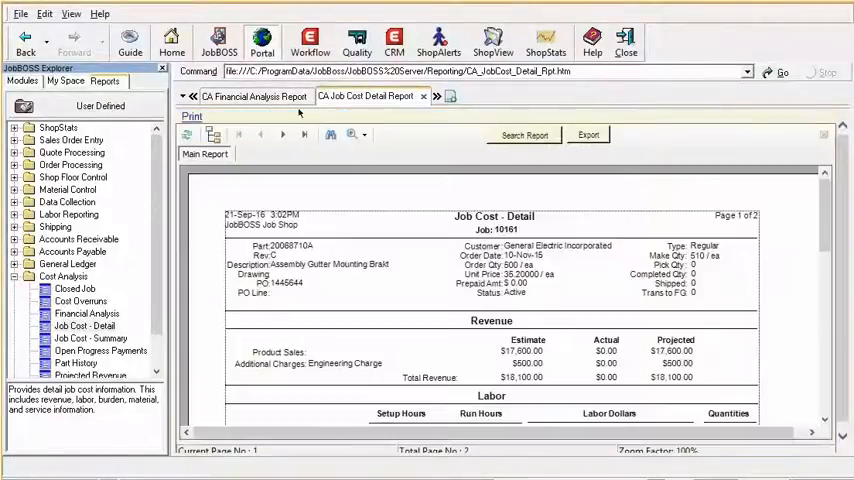
left_click(244, 96)
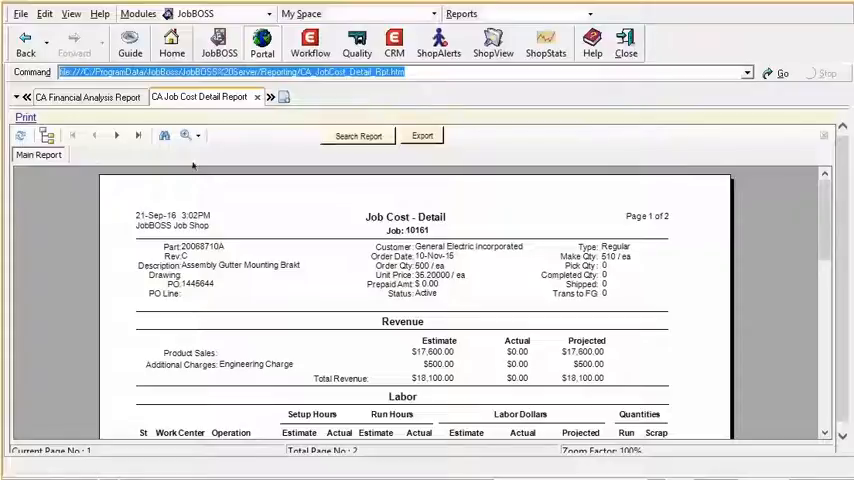
mouse_move(186, 136)
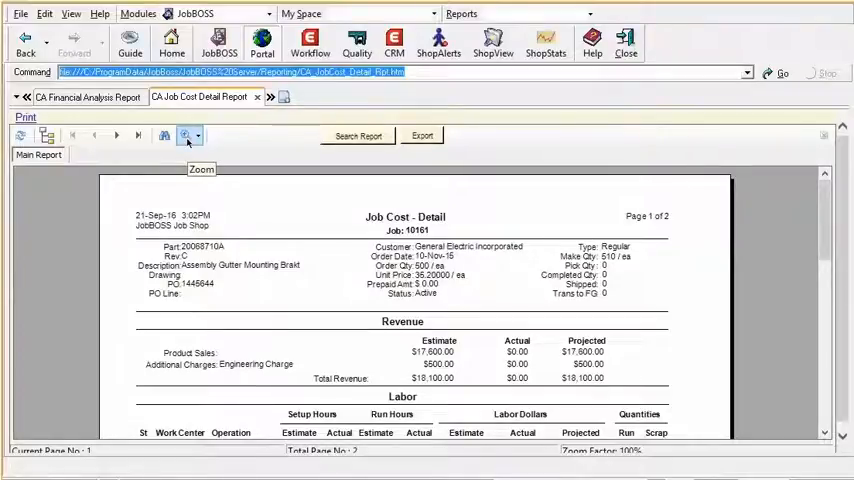